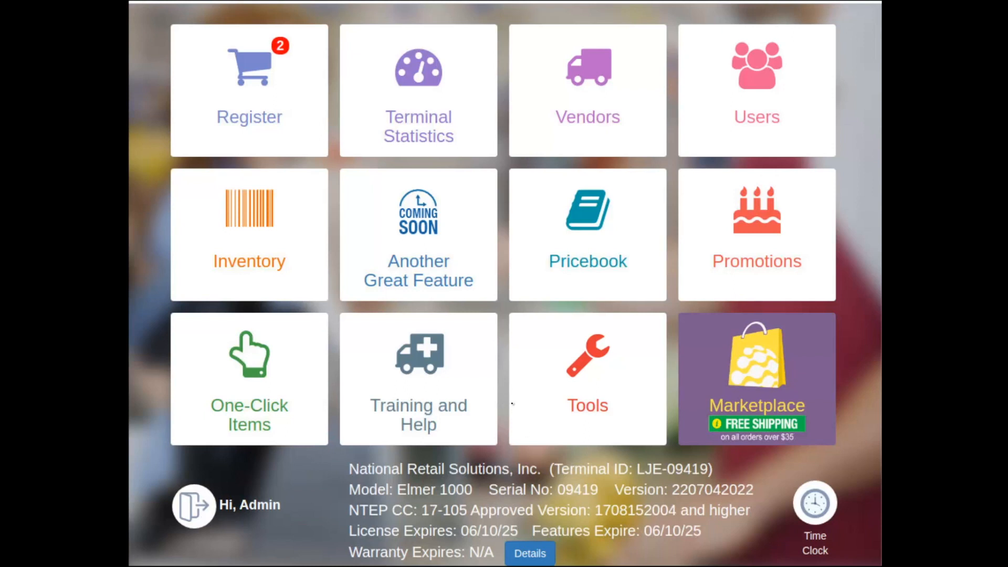
# Open Store Setup from the Tools menu on the home screen
pyautogui.click(586, 378)
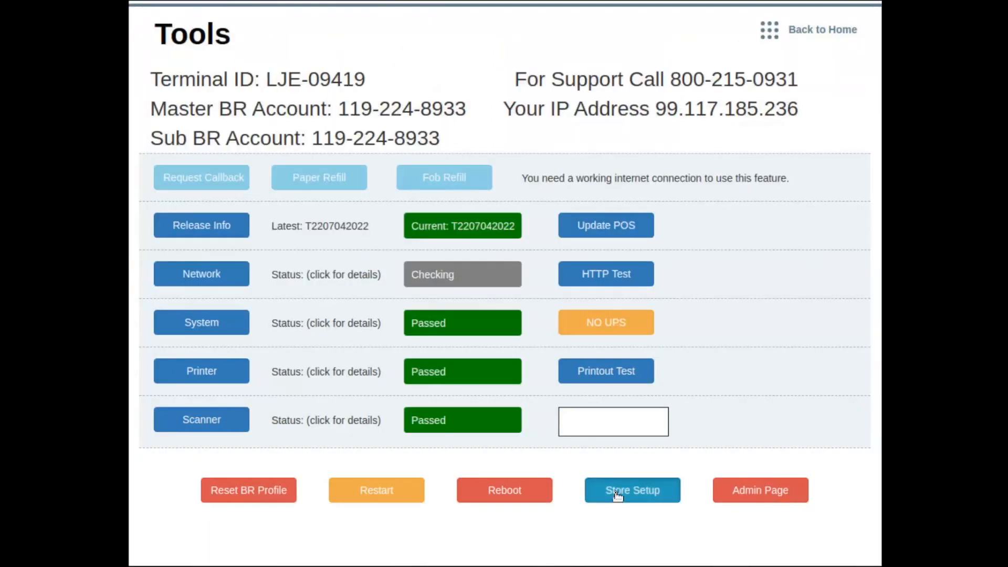
pyautogui.click(631, 490)
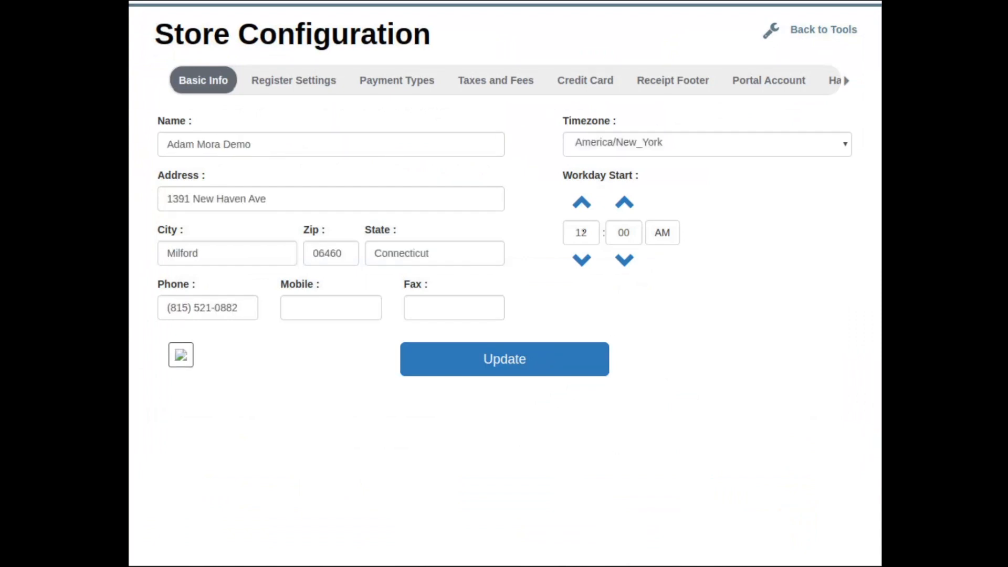
# Switch Store Configuration to the Taxes and Fees tab, showing Sales Tax 1 at 7.25%
pyautogui.click(495, 80)
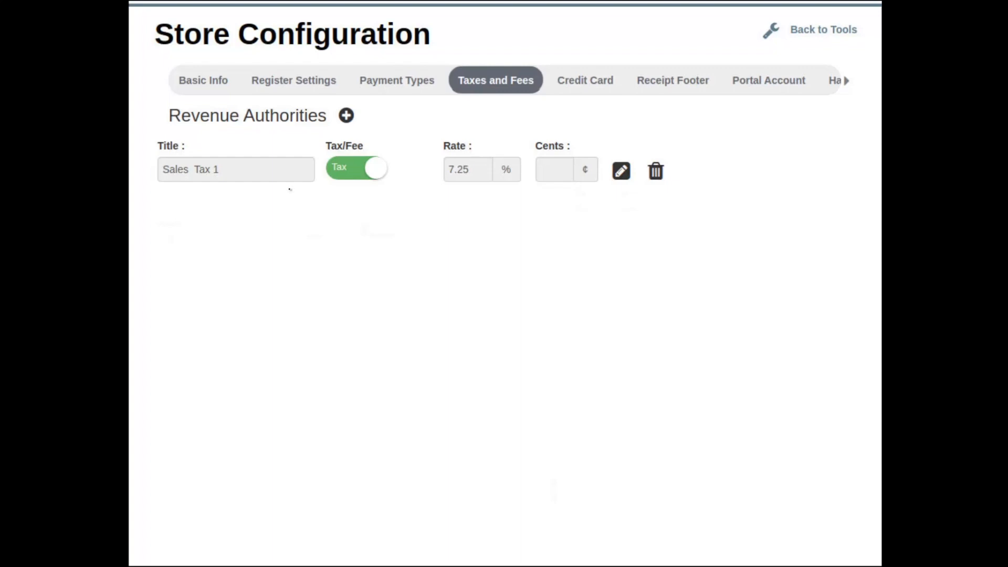
pyautogui.moveTo(180, 212)
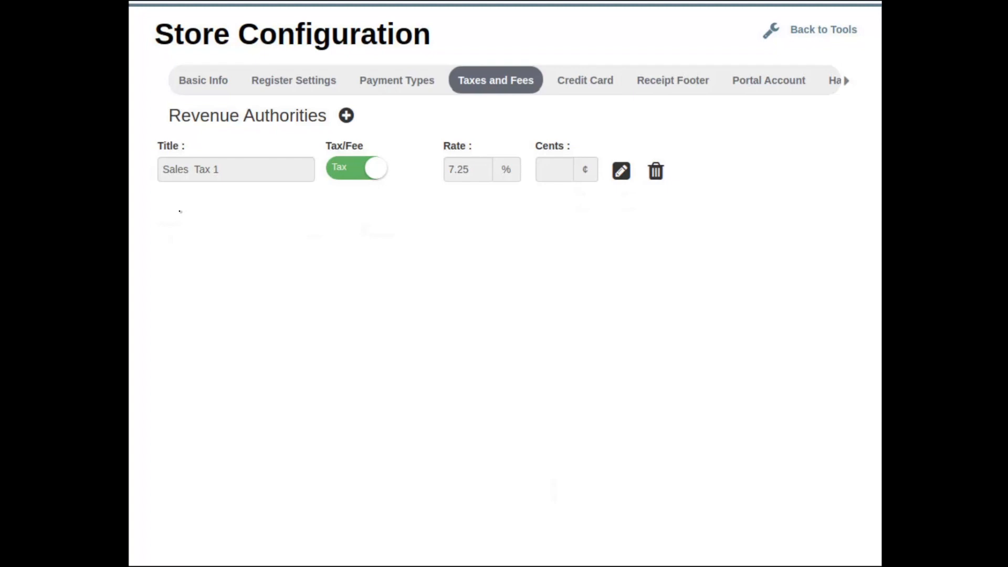
# Create a revenue authority named 'Bottle Deposit', typed as a Fee of 5 cents, and save it
pyautogui.click(345, 115)
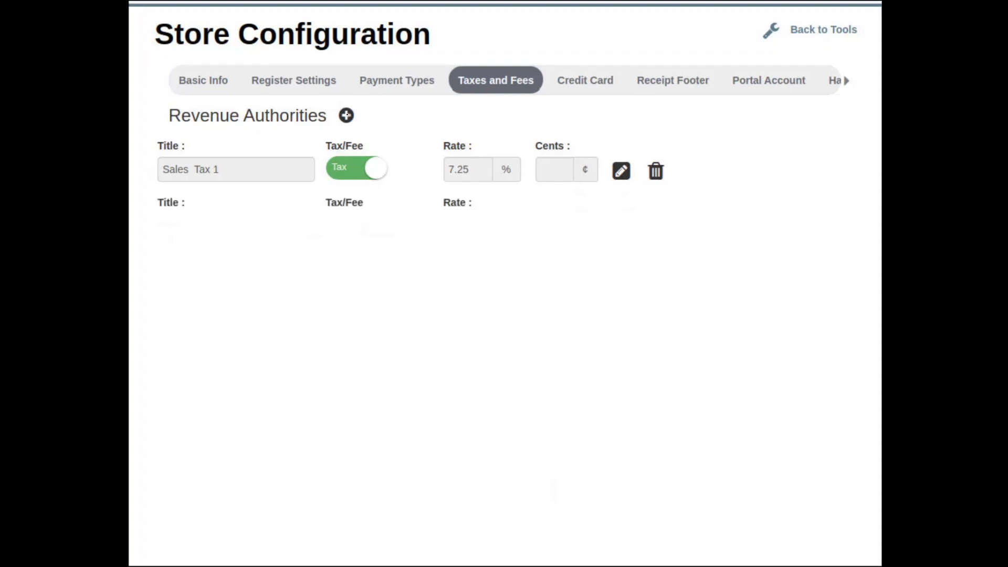
pyautogui.click(345, 115)
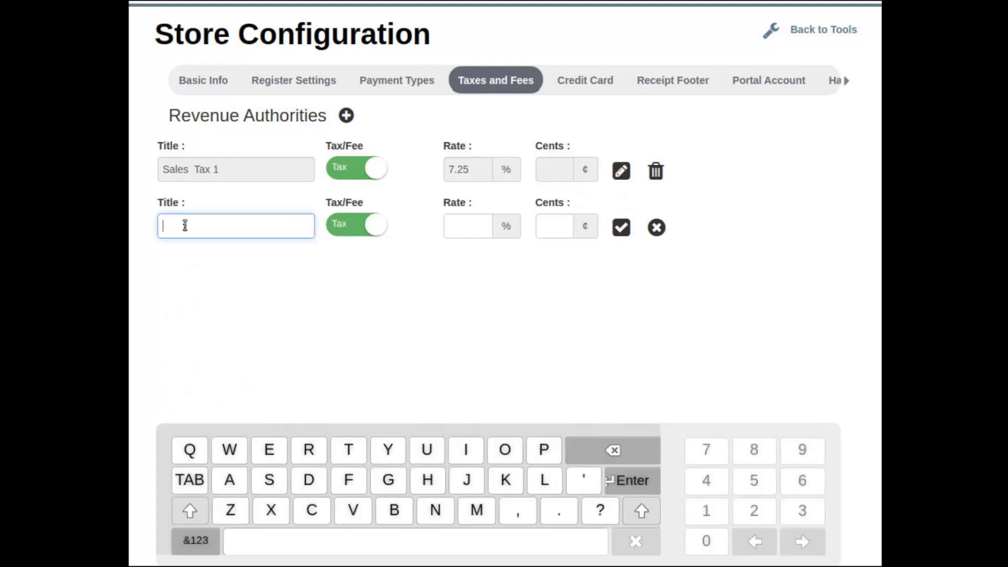
pyautogui.write('Bottle Deposit')
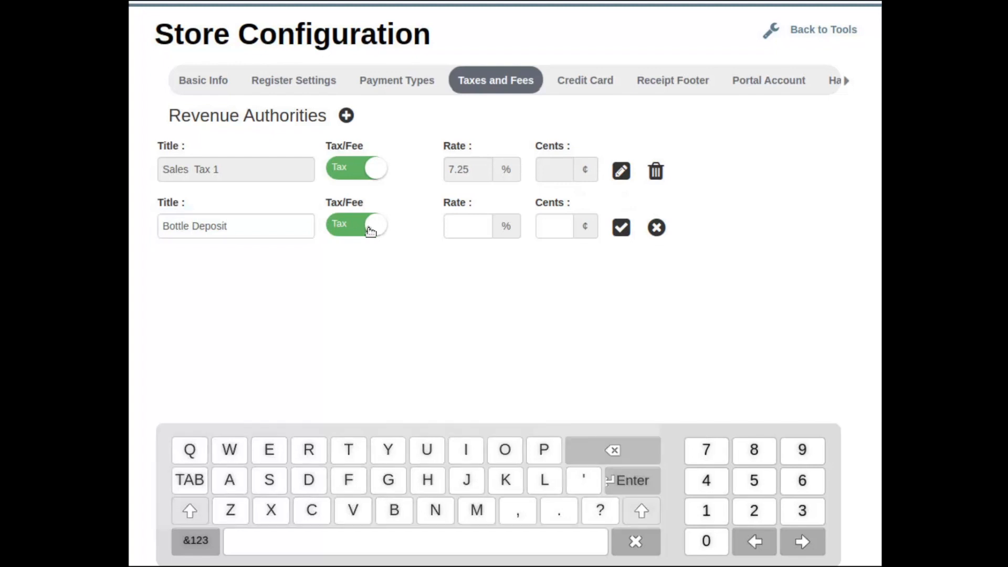
pyautogui.click(356, 223)
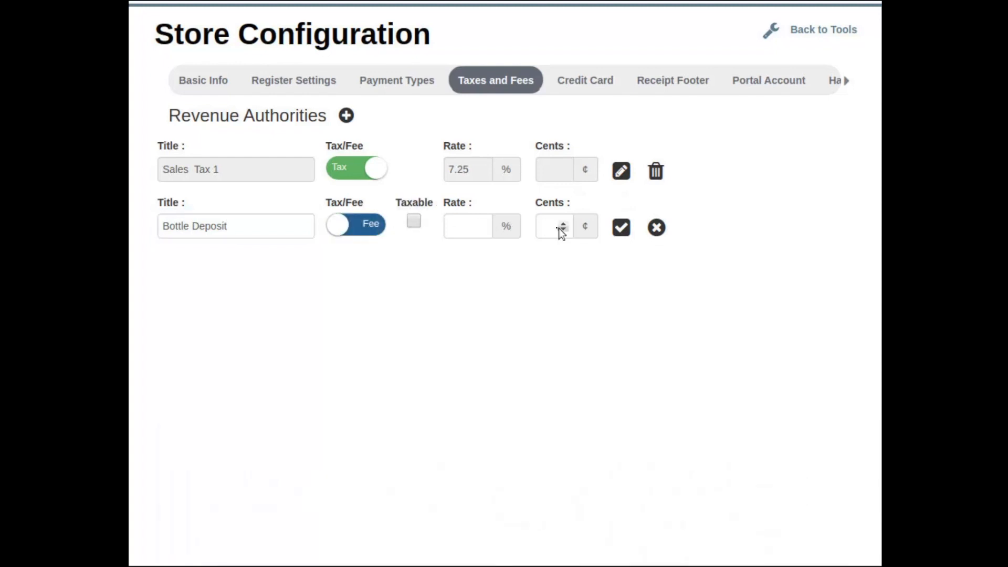
pyautogui.click(554, 226)
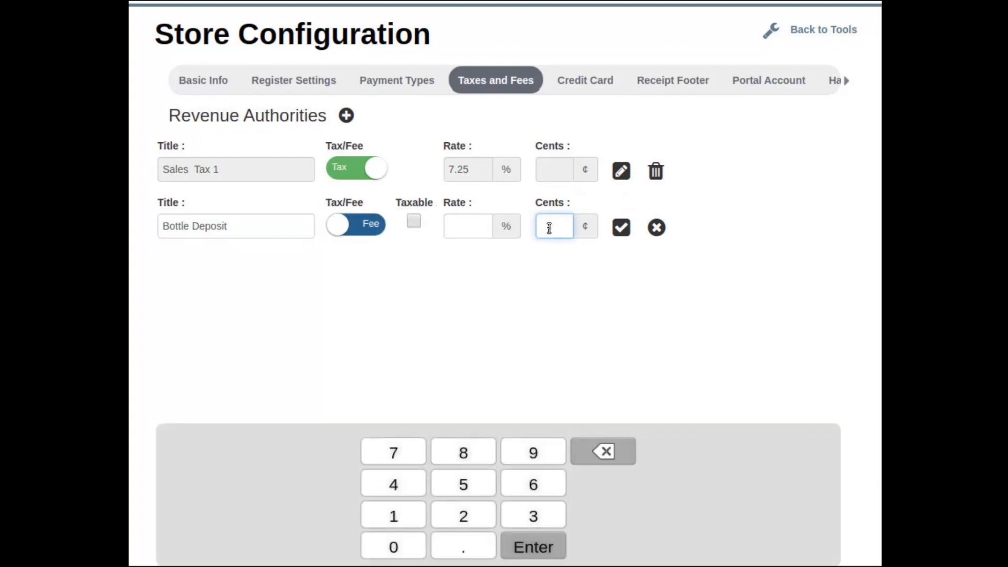
pyautogui.click(462, 483)
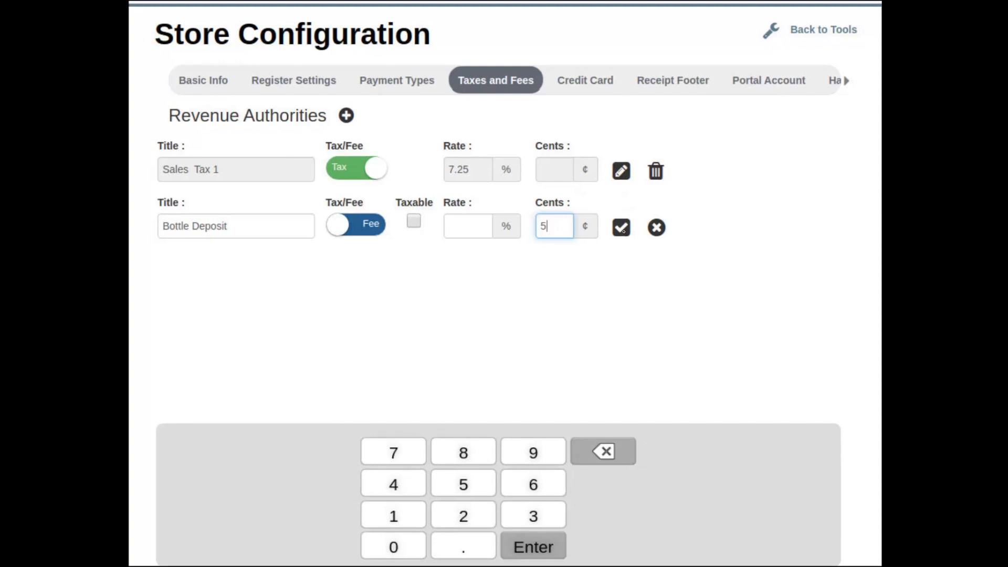
pyautogui.click(619, 227)
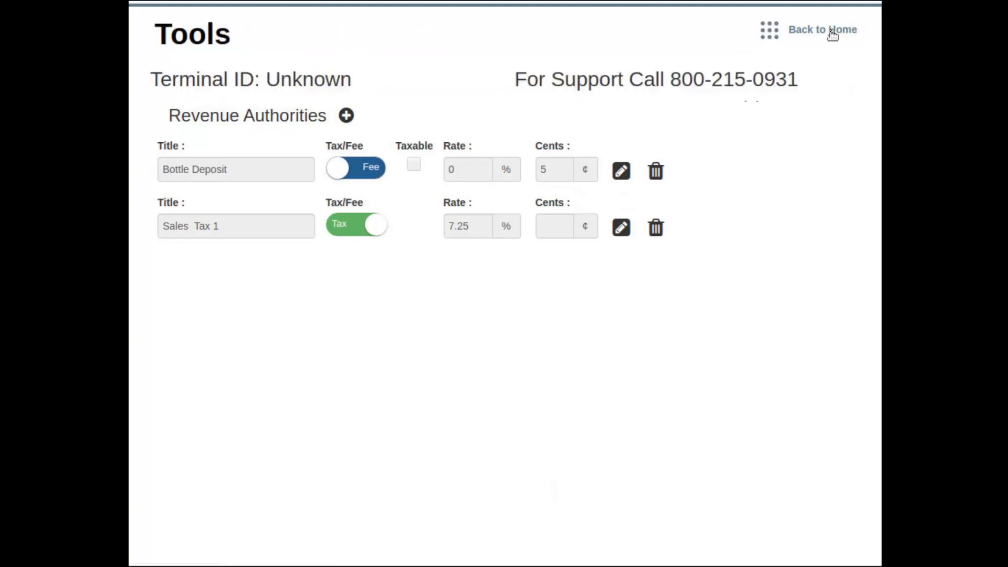
# Return home and start a new department under Pricebook Departments
pyautogui.click(822, 29)
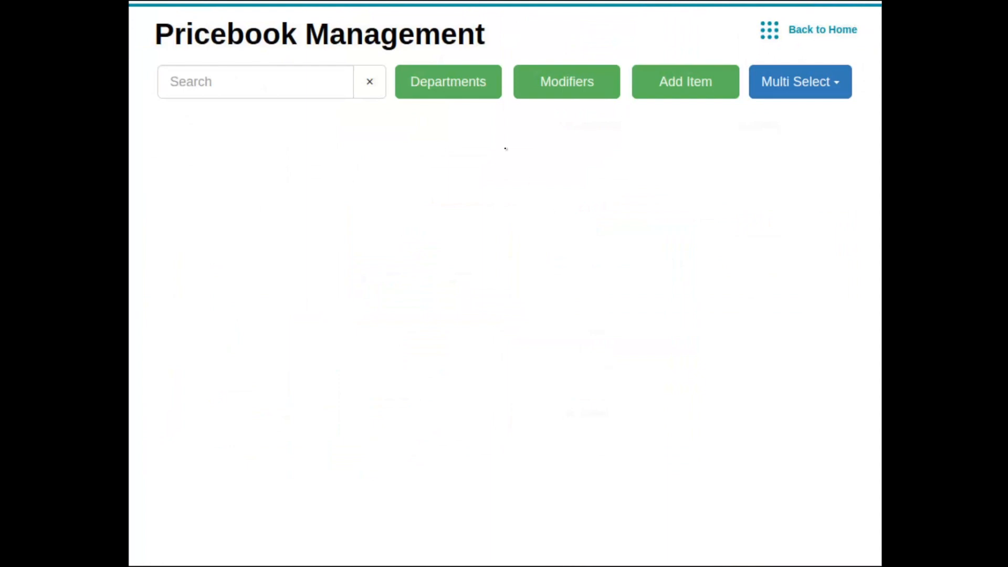
pyautogui.click(448, 82)
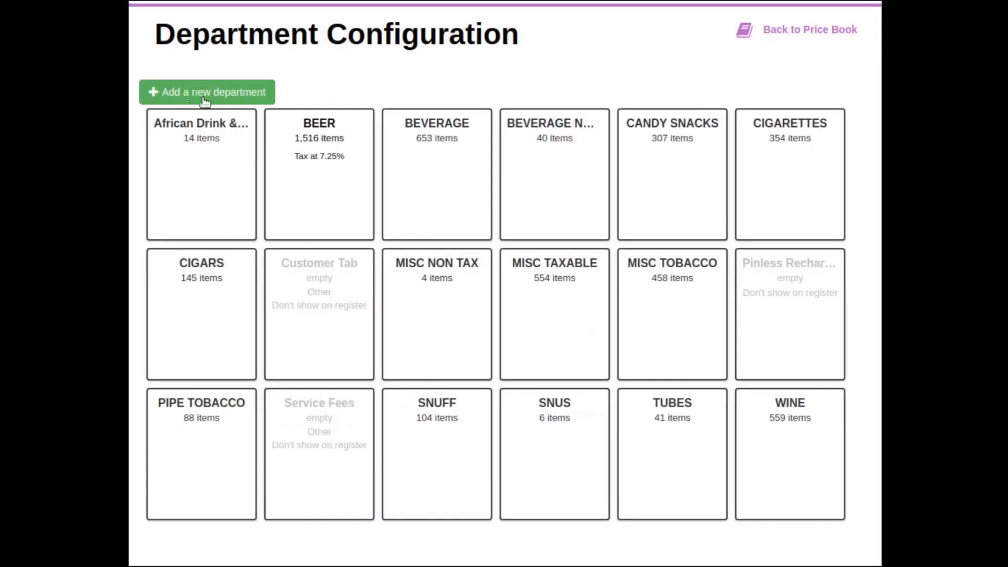
pyautogui.click(206, 92)
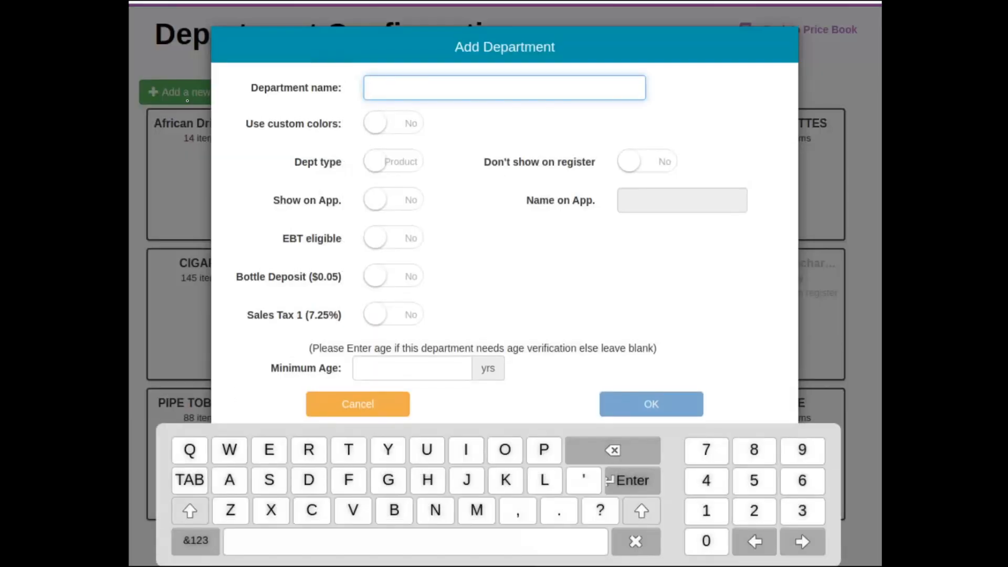
# Name the new department 'Grocery' and save it with bottle deposit and Sales Tax 1
pyautogui.write('Grocery')
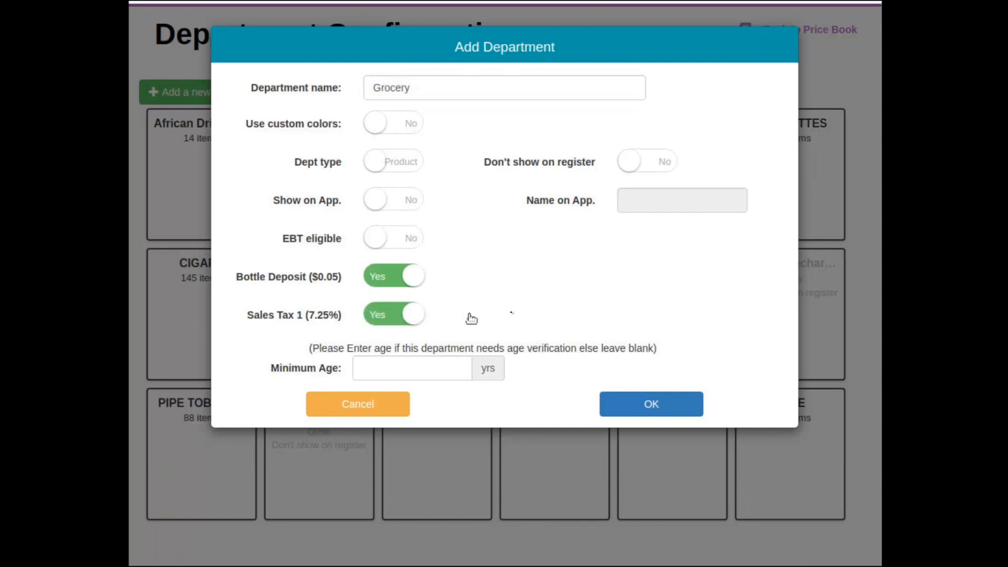
pyautogui.moveTo(387, 241)
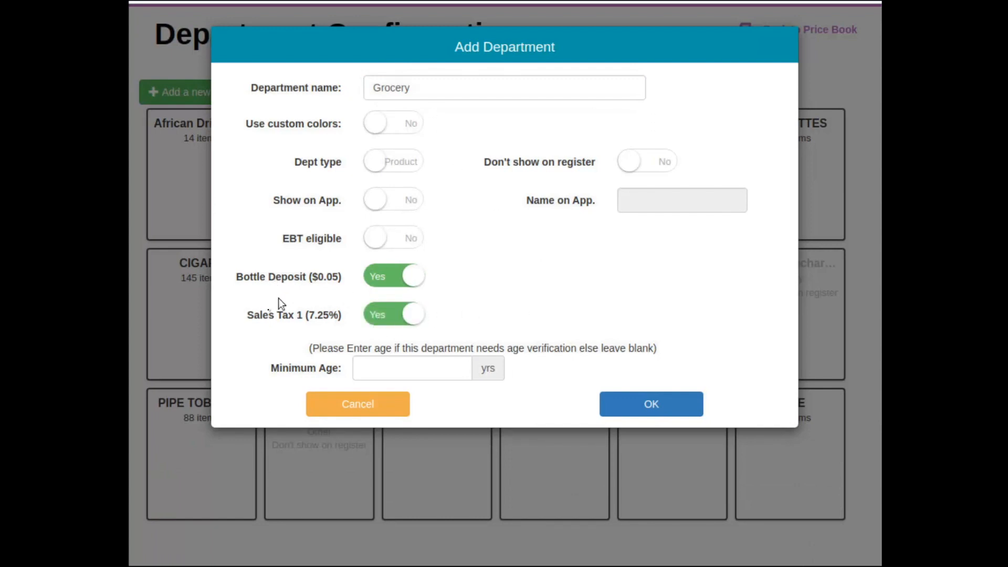
pyautogui.moveTo(518, 328)
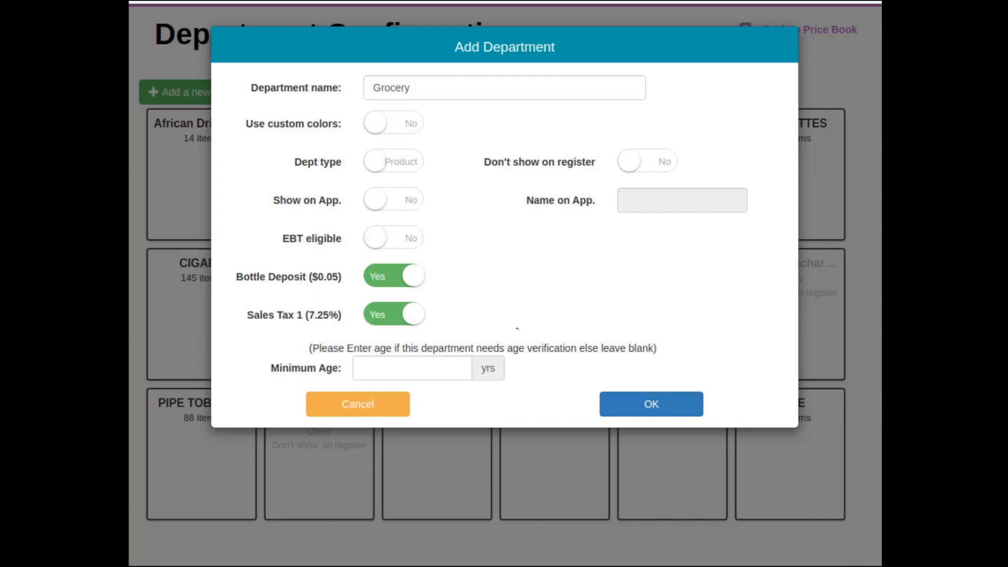
pyautogui.click(651, 404)
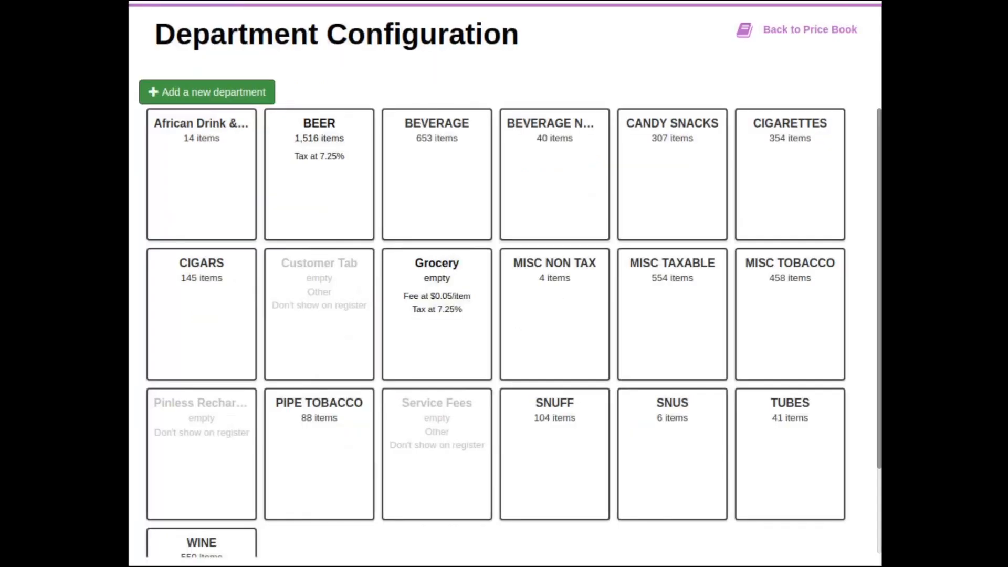